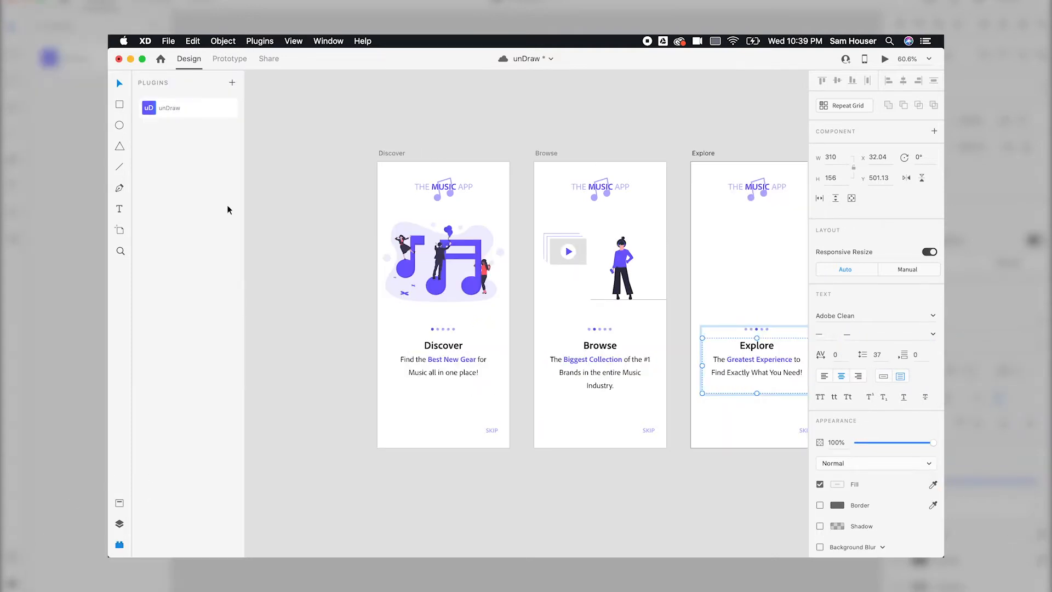
# Search the unDraw library for 'Music' and copy an illustration to the clipboard
pyautogui.click(169, 109)
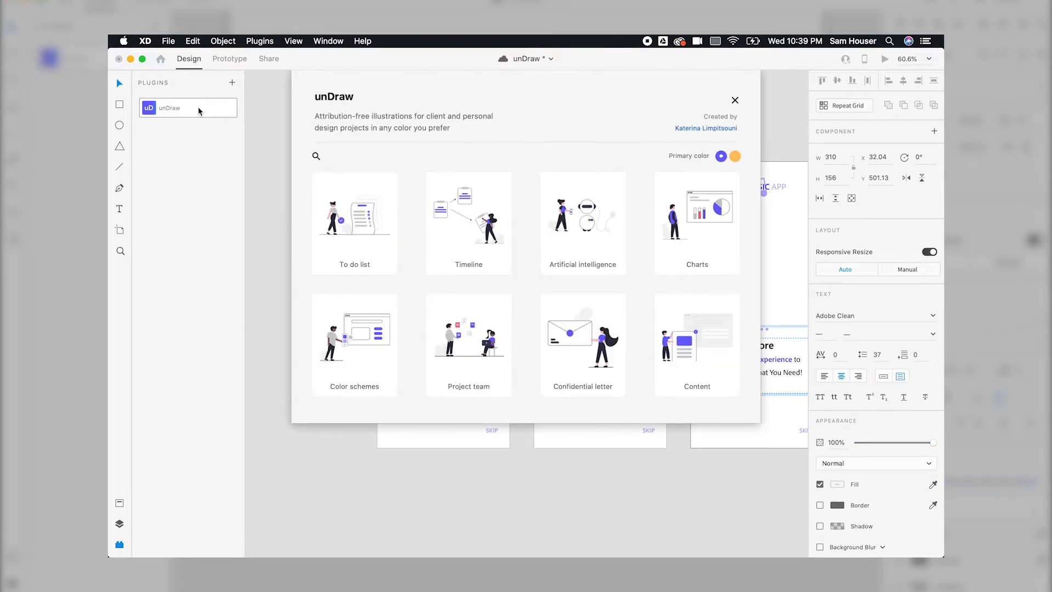
pyautogui.scroll(-3)
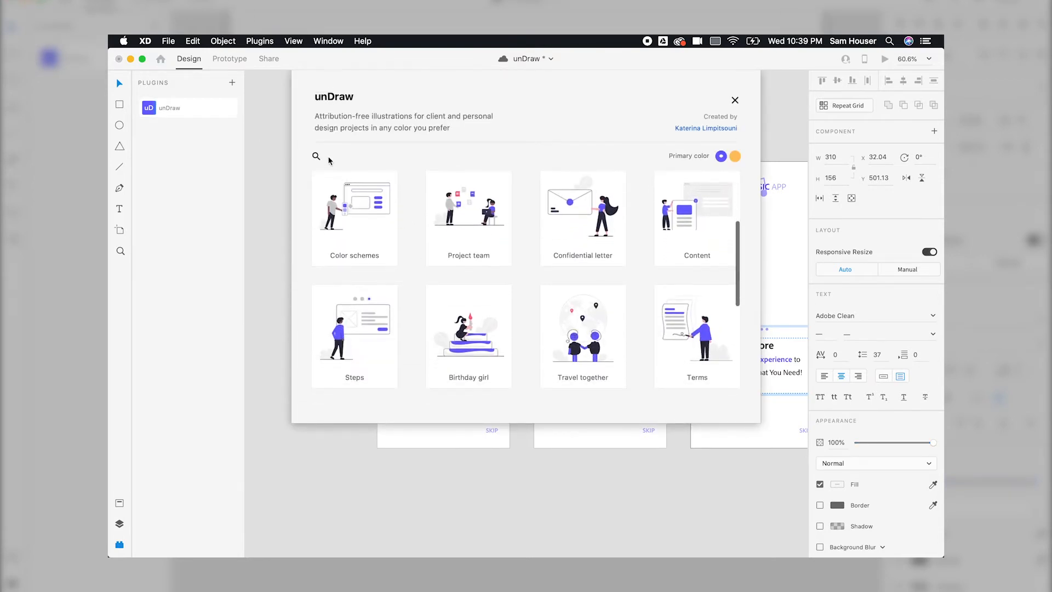
pyautogui.write('M')
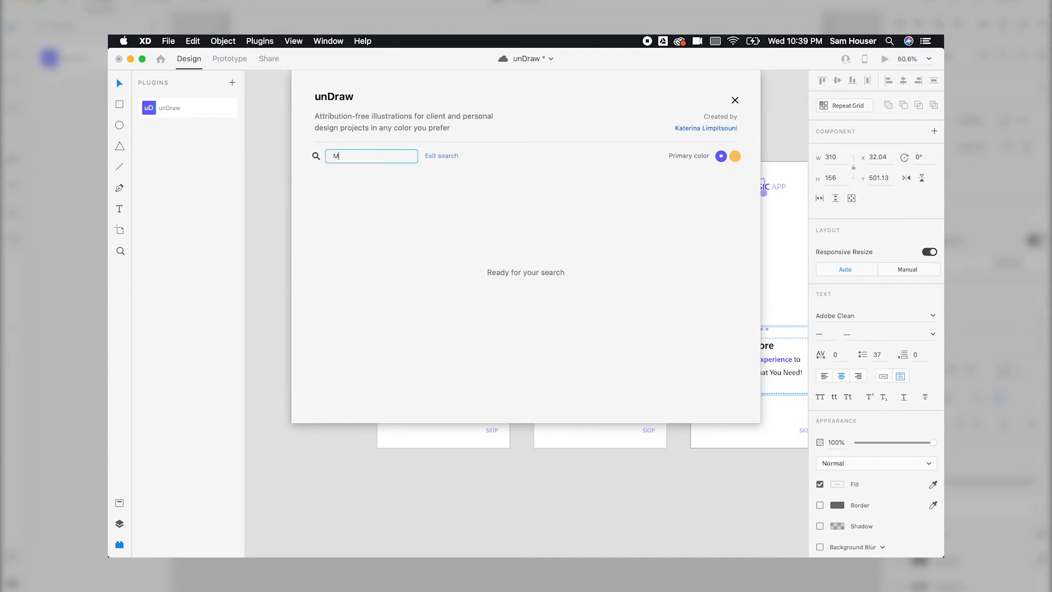
pyautogui.write('Music')
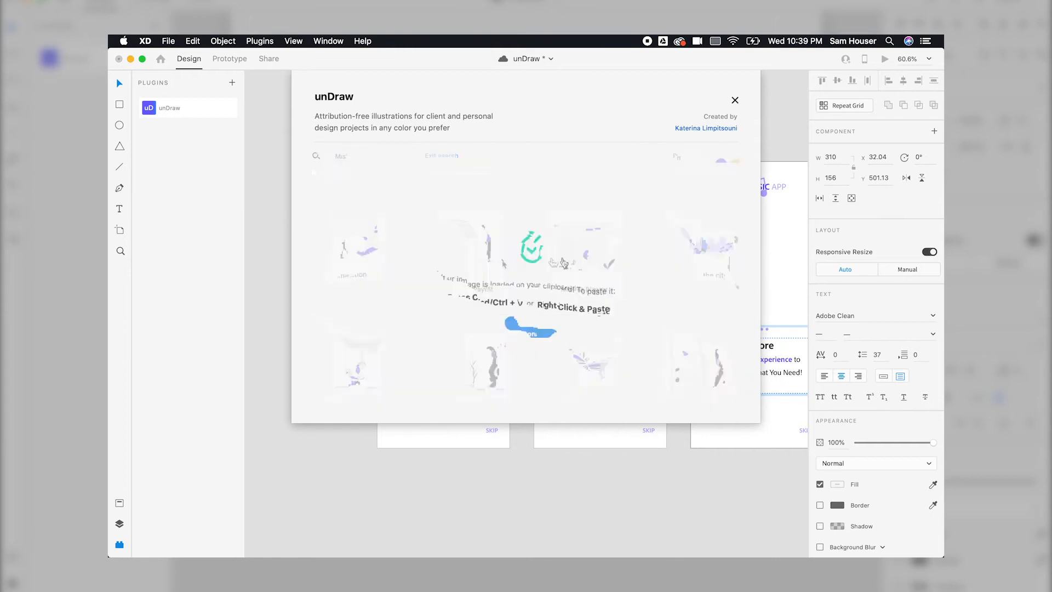
pyautogui.click(734, 100)
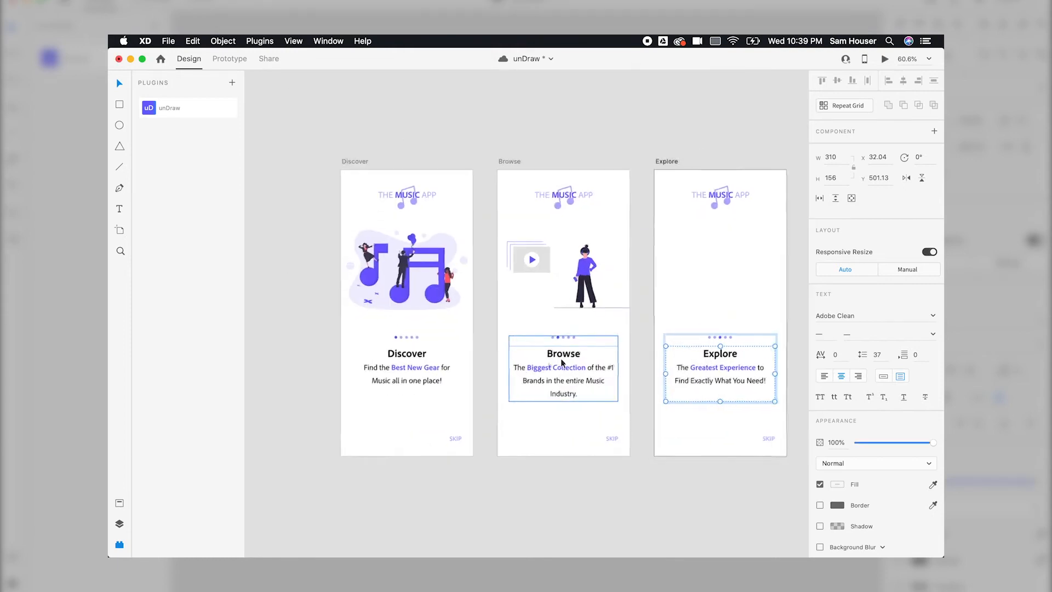